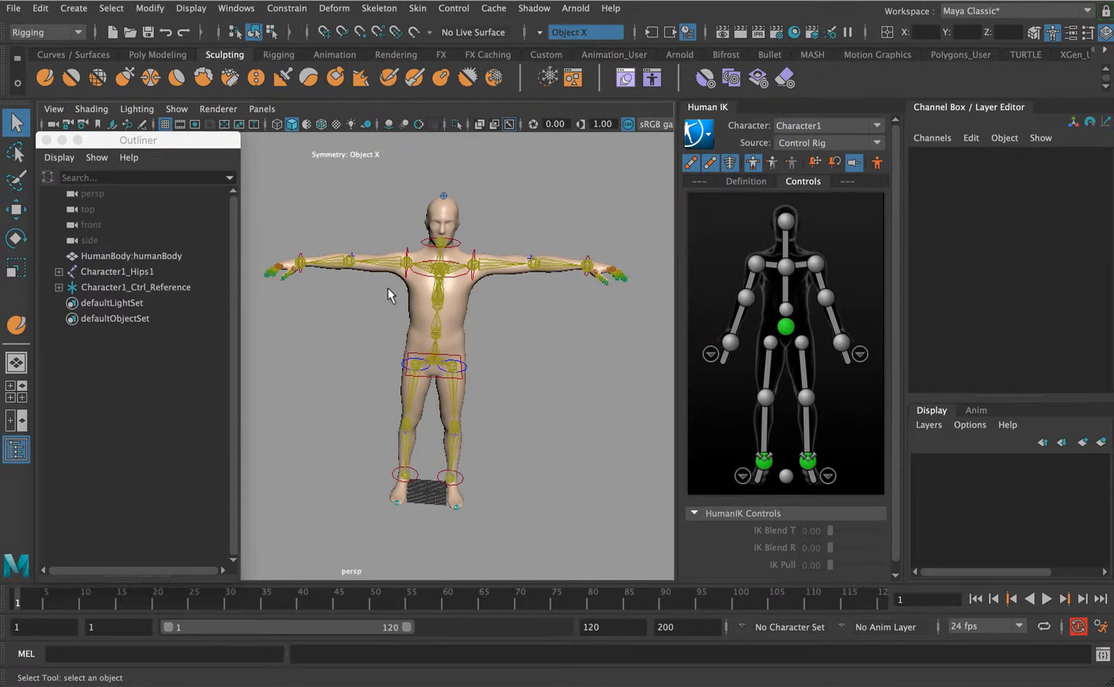
{"action": "mouse_move", "coordinate": [483, 281]}
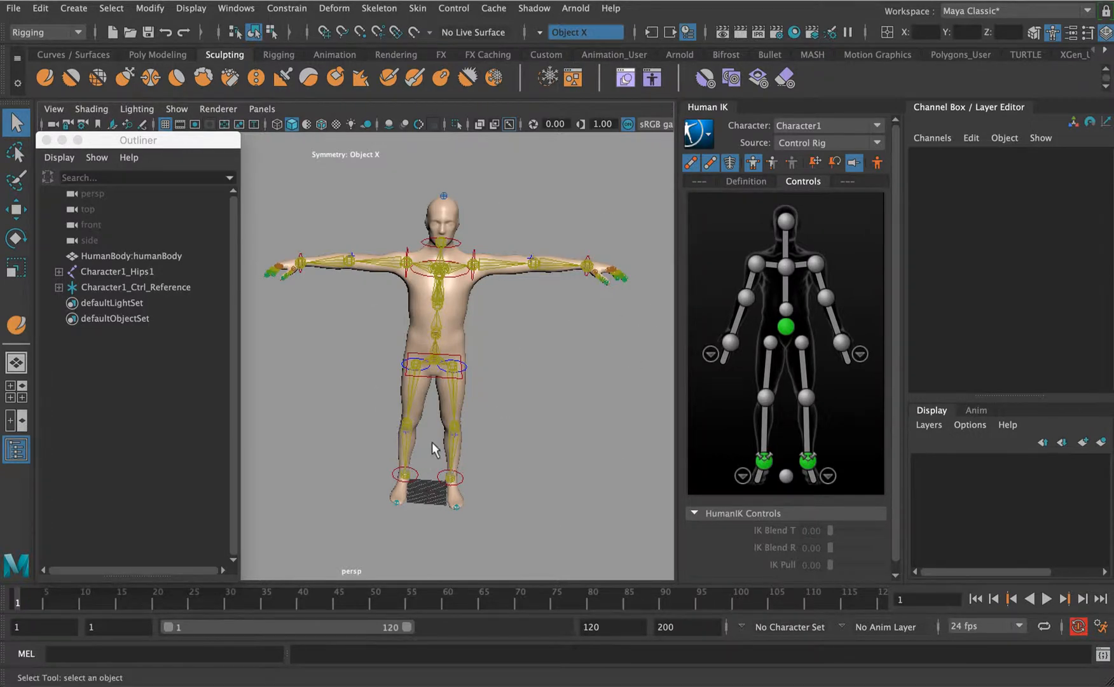
{"action": "mouse_move", "coordinate": [370, 279]}
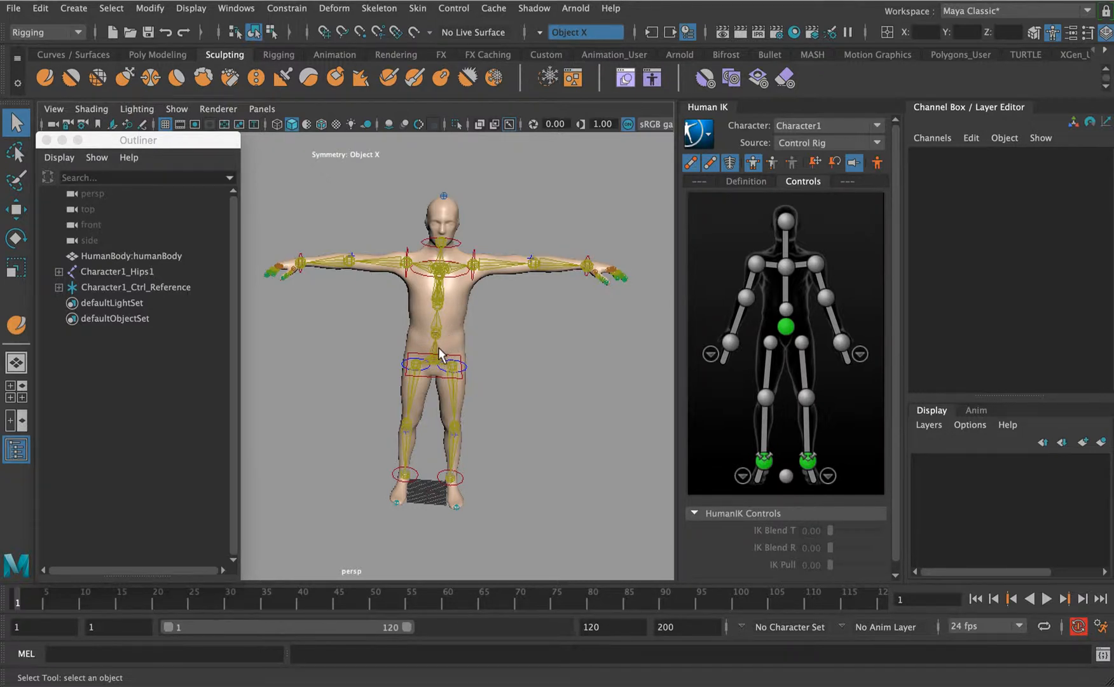
{"action": "mouse_move", "coordinate": [497, 312]}
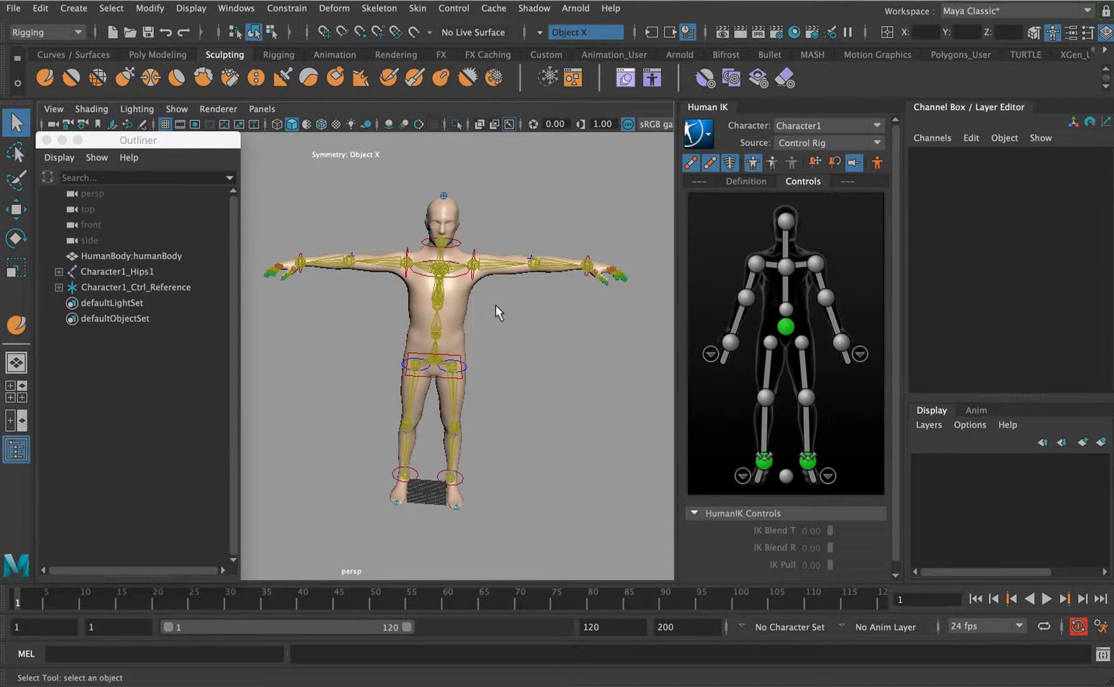
{"action": "mouse_move", "coordinate": [338, 278]}
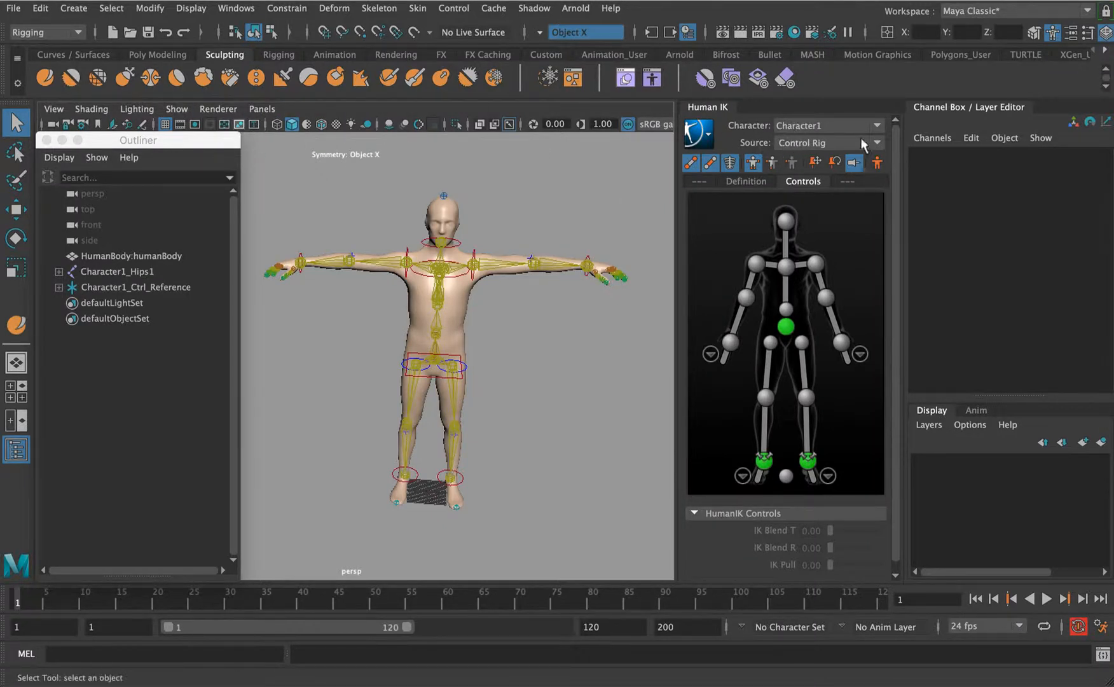
Reference the motion-capture take into the scene and set the end time to 500
{"action": "left_click", "coordinate": [13, 7]}
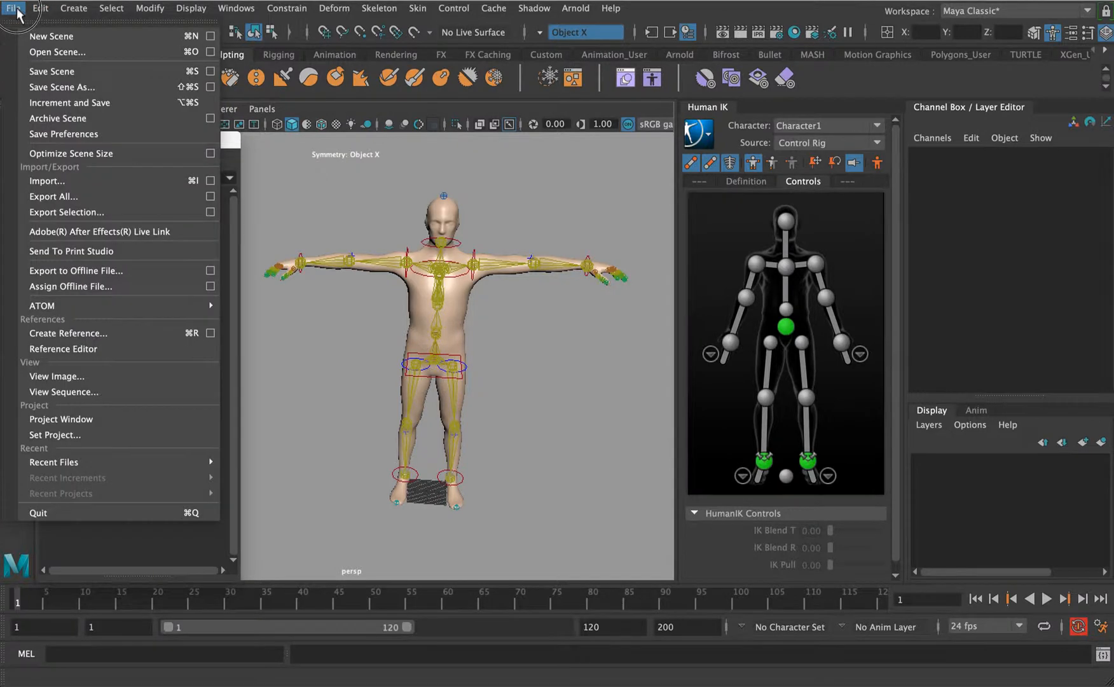
{"action": "left_click", "coordinate": [67, 334]}
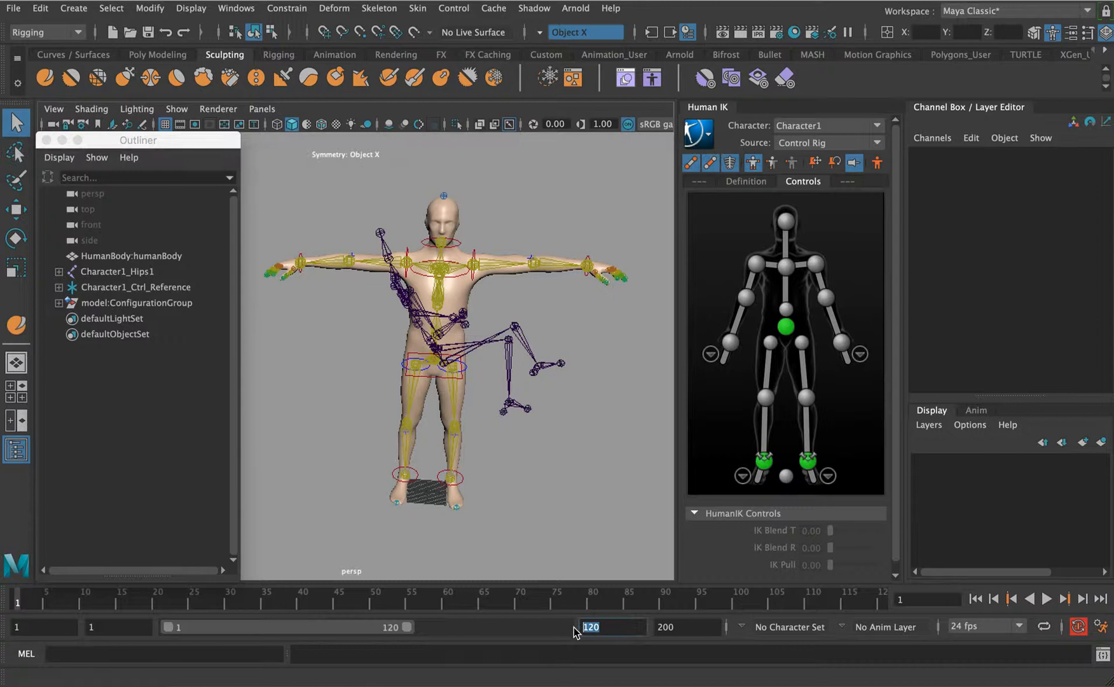
{"action": "type", "text": "500"}
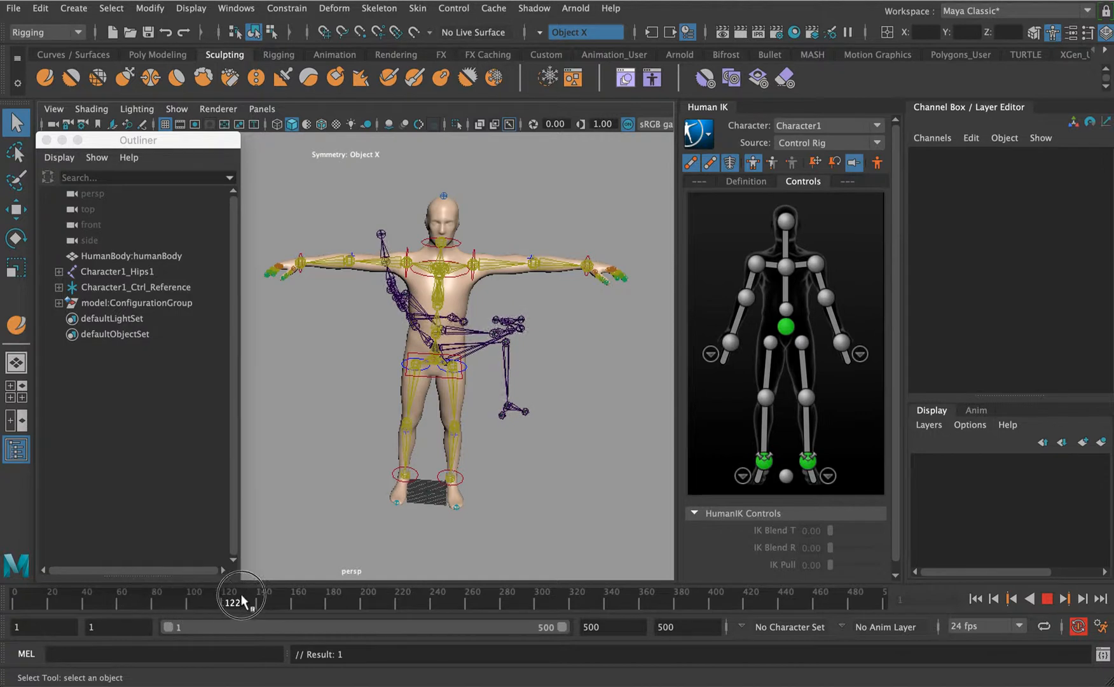
Scrub through the take to around frame 150, then return to the playback start
{"action": "left_click_drag", "start_coordinate": [241, 596], "coordinate": [529, 597]}
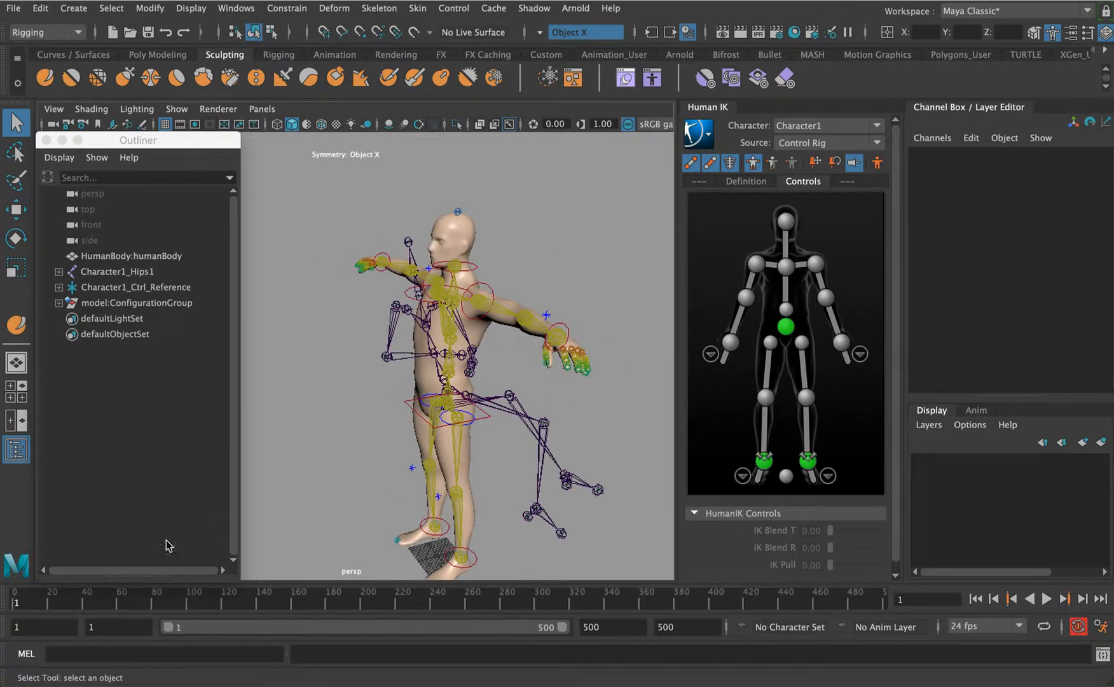
{"action": "left_click", "coordinate": [280, 593]}
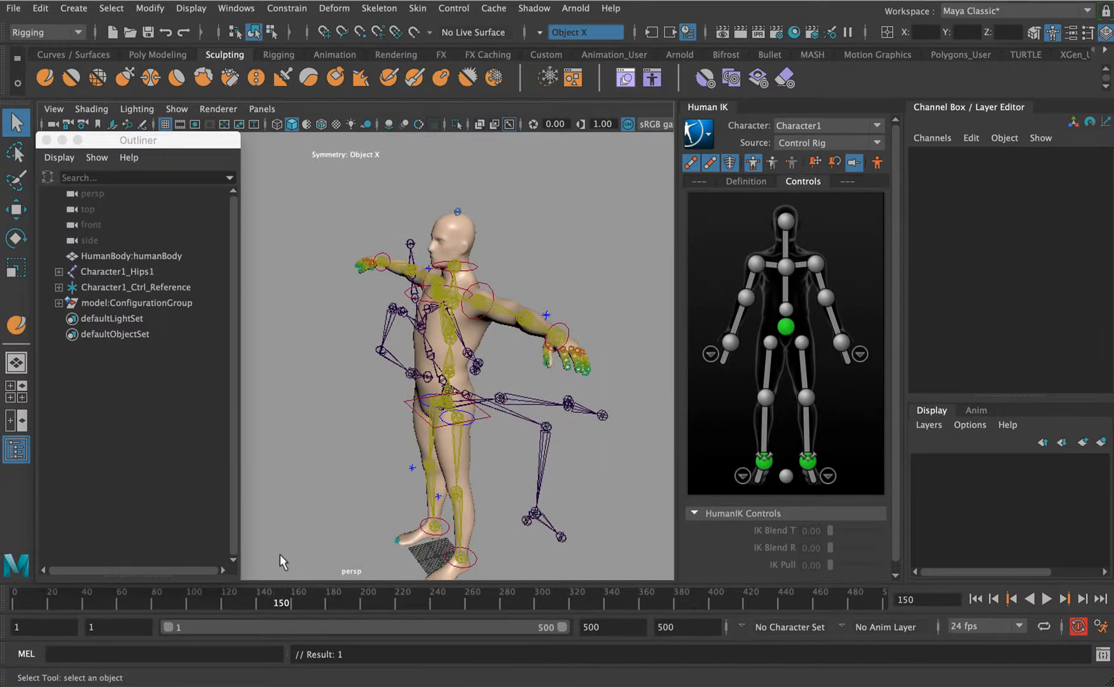
{"action": "left_click", "coordinate": [975, 599]}
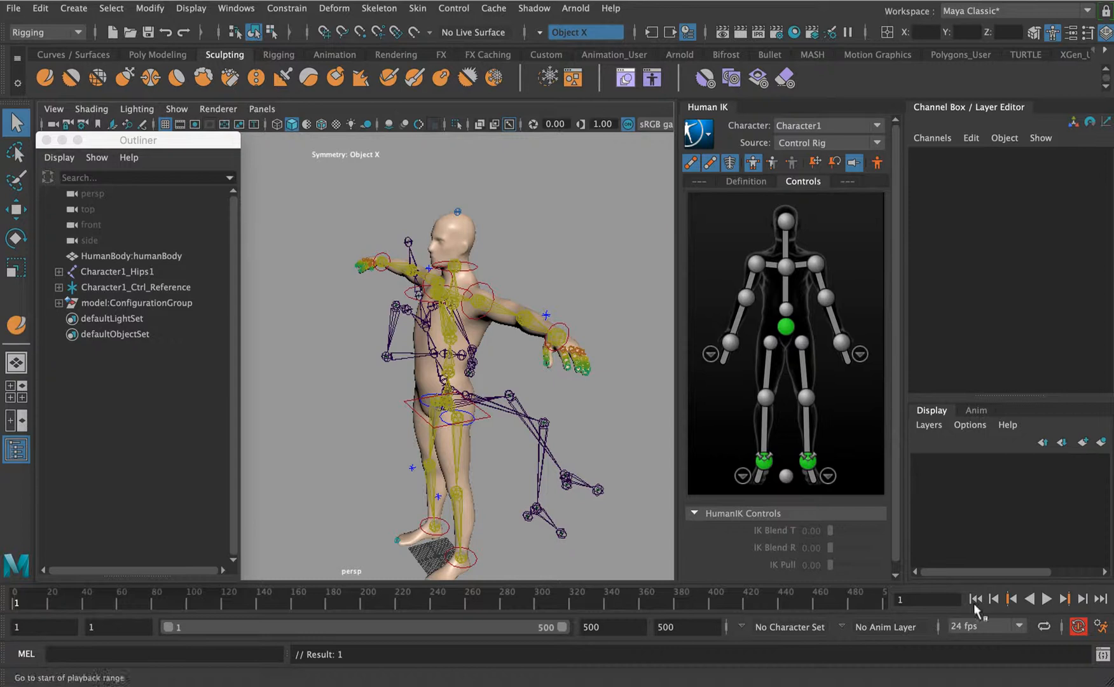
{"action": "left_click", "coordinate": [1045, 598]}
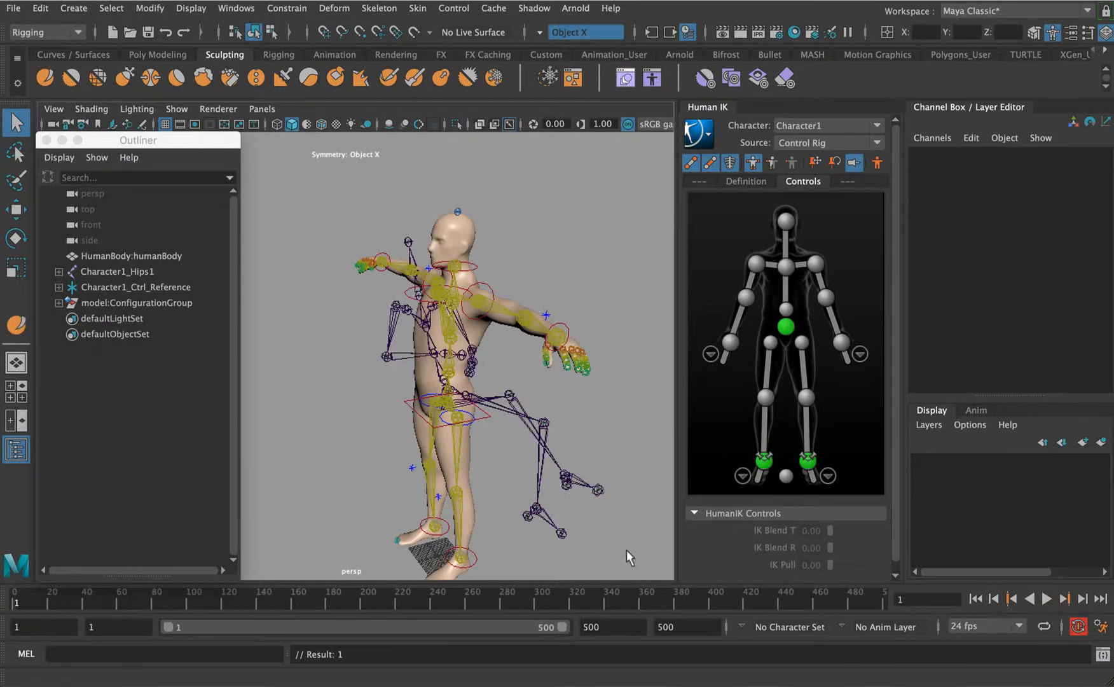
Set Character1's HumanIK Source to model:mocap_take
{"action": "left_click", "coordinate": [1048, 598]}
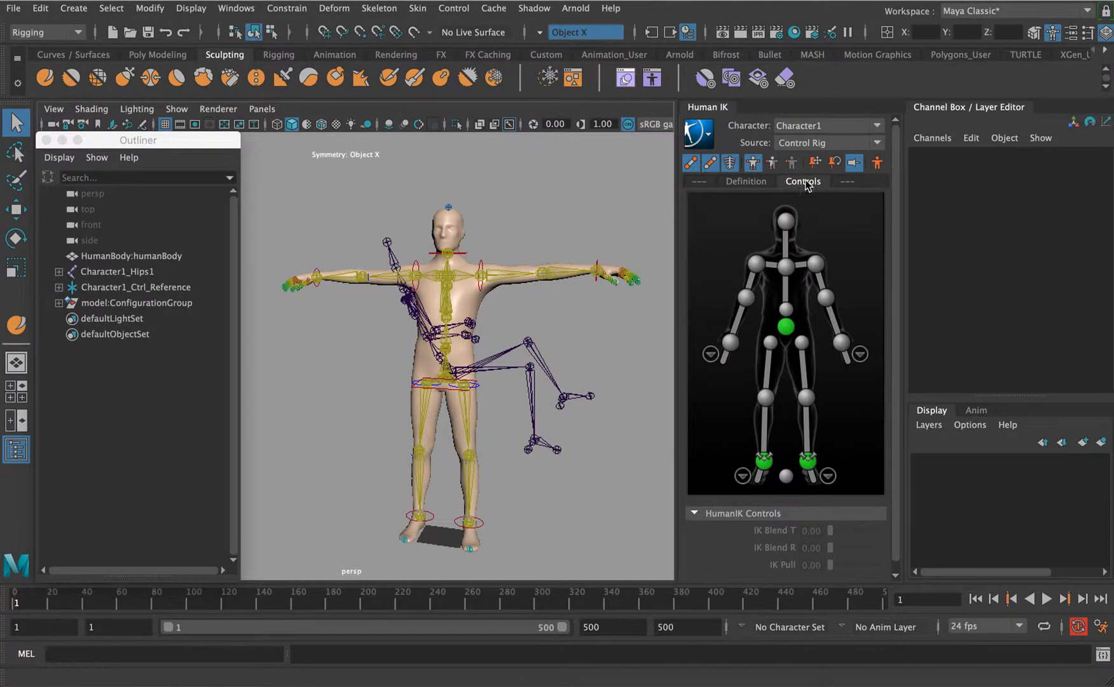
{"action": "mouse_move", "coordinate": [807, 149]}
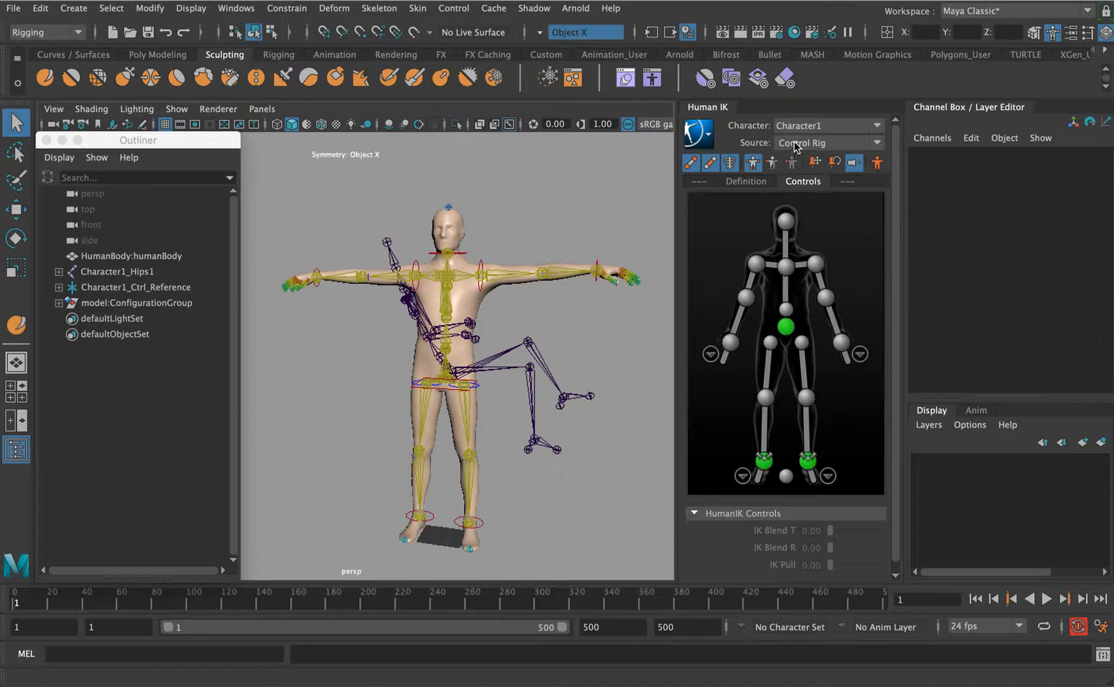
{"action": "left_click", "coordinate": [826, 142]}
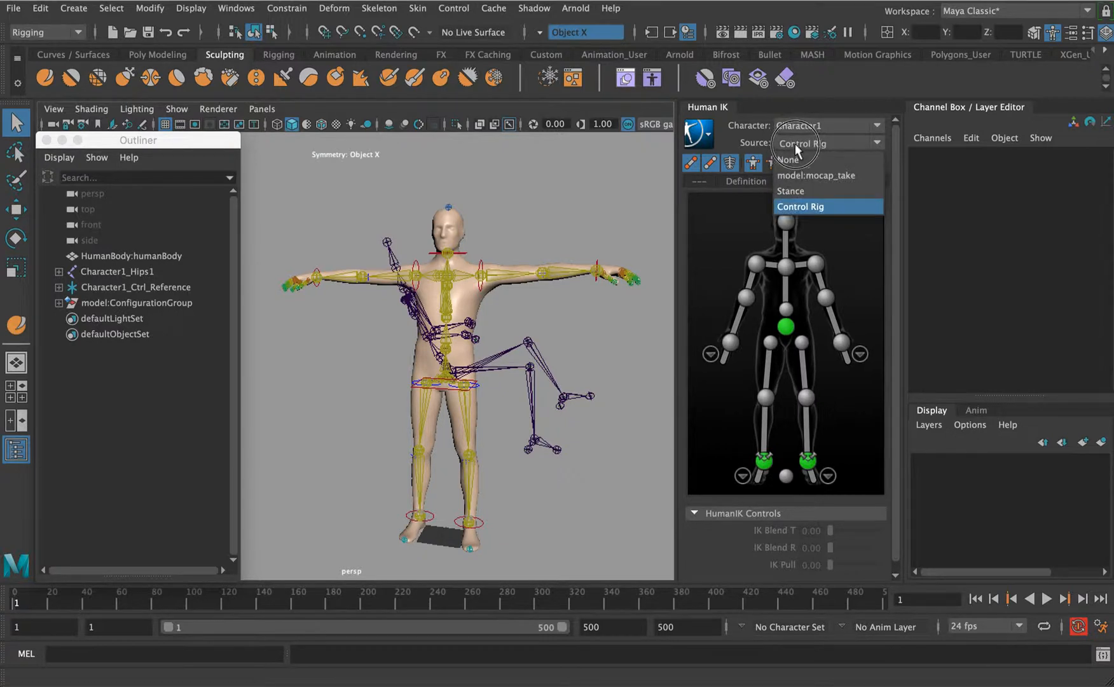
{"action": "mouse_move", "coordinate": [799, 175]}
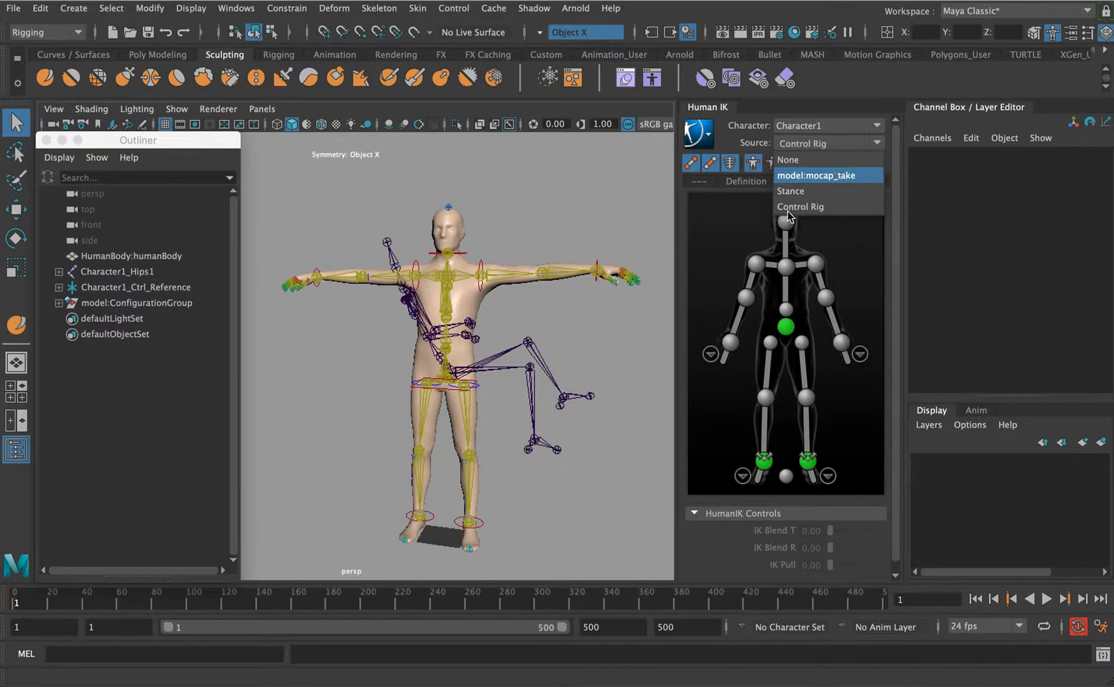
{"action": "left_click", "coordinate": [816, 174]}
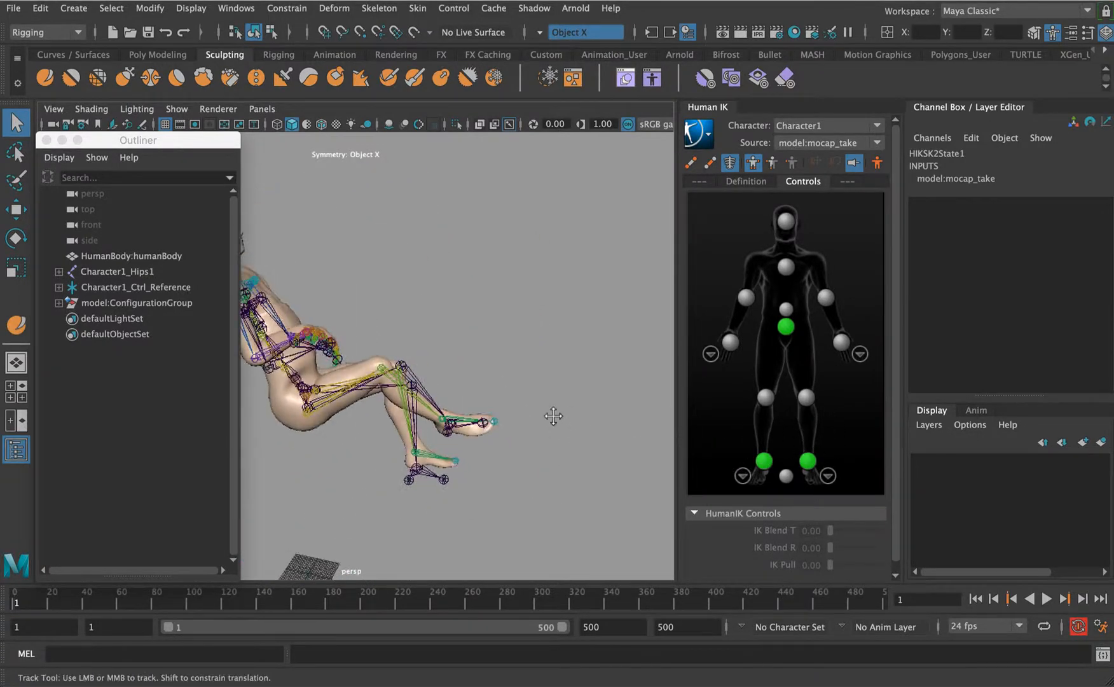
Play the retargeted animation and stop it around frame 253
{"action": "left_click", "coordinate": [1049, 597]}
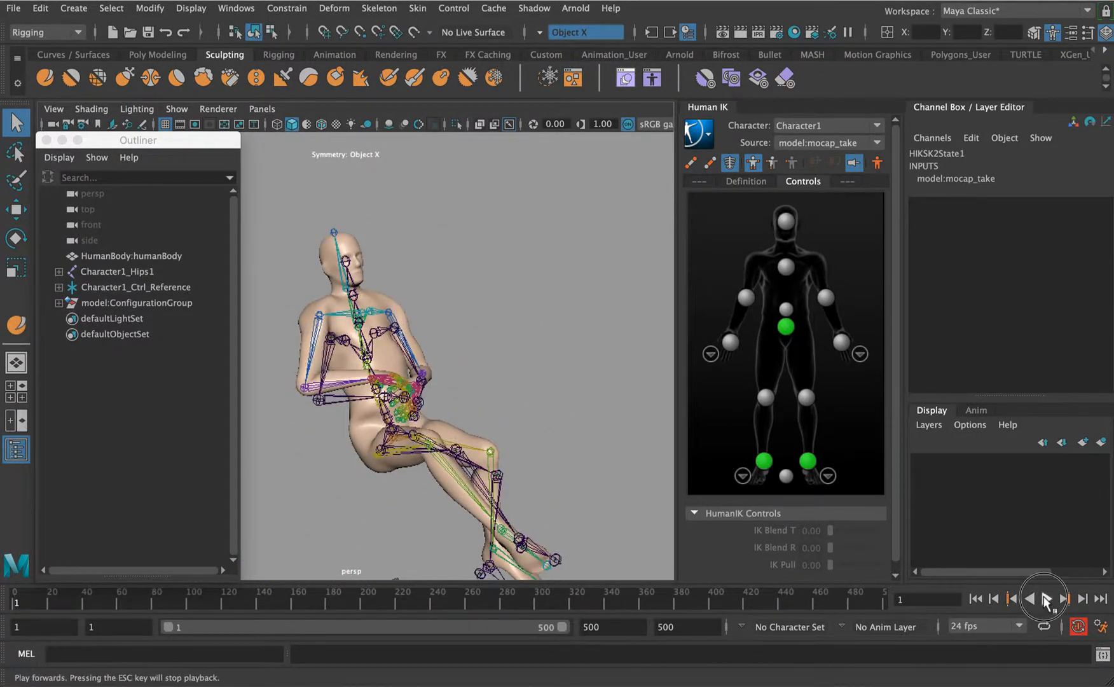
{"action": "left_click", "coordinate": [1045, 597]}
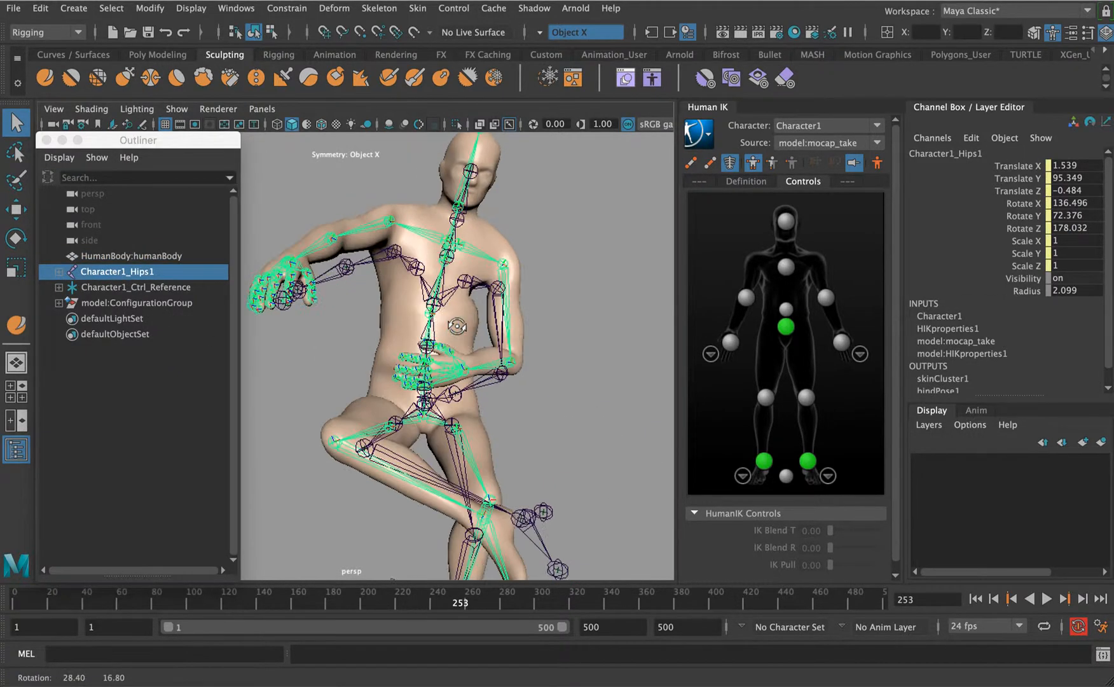
Bake Character1's animation onto its skeleton with Below hierarchy over the Time Slider range
{"action": "left_click", "coordinate": [110, 7]}
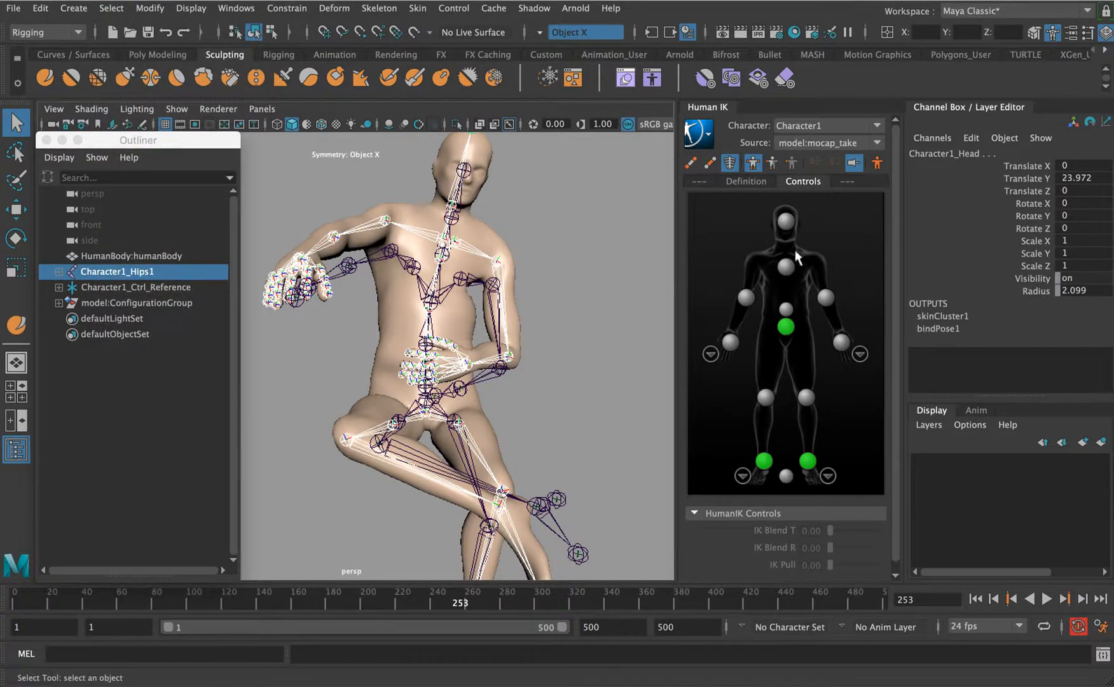
{"action": "left_click", "coordinate": [699, 134]}
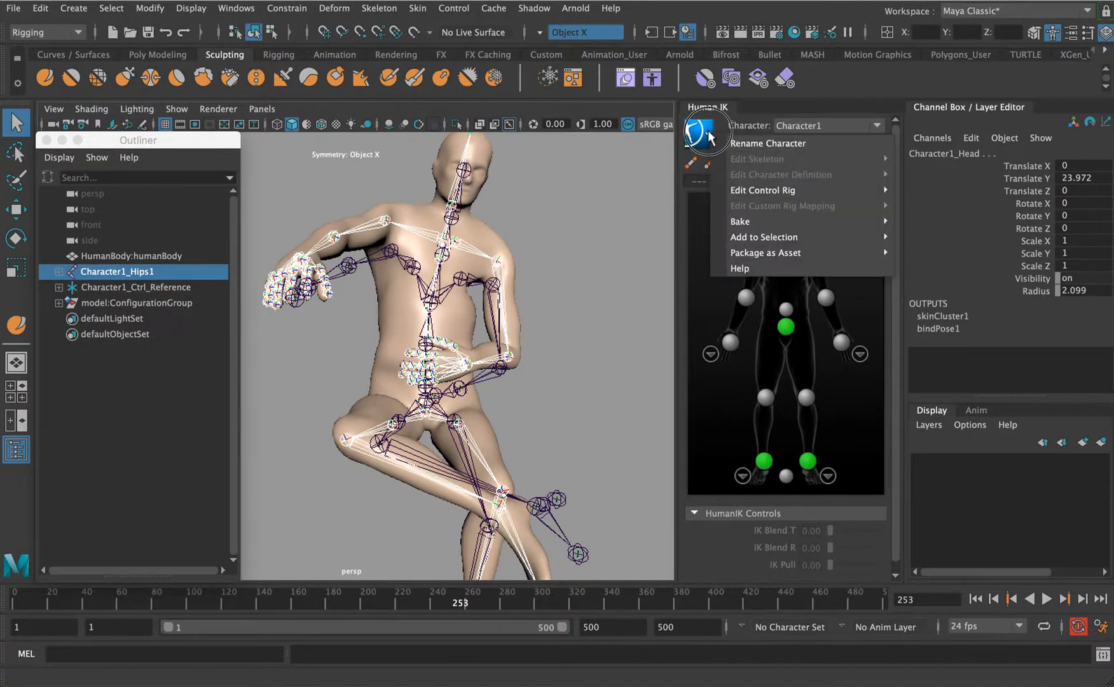
{"action": "mouse_move", "coordinate": [739, 221]}
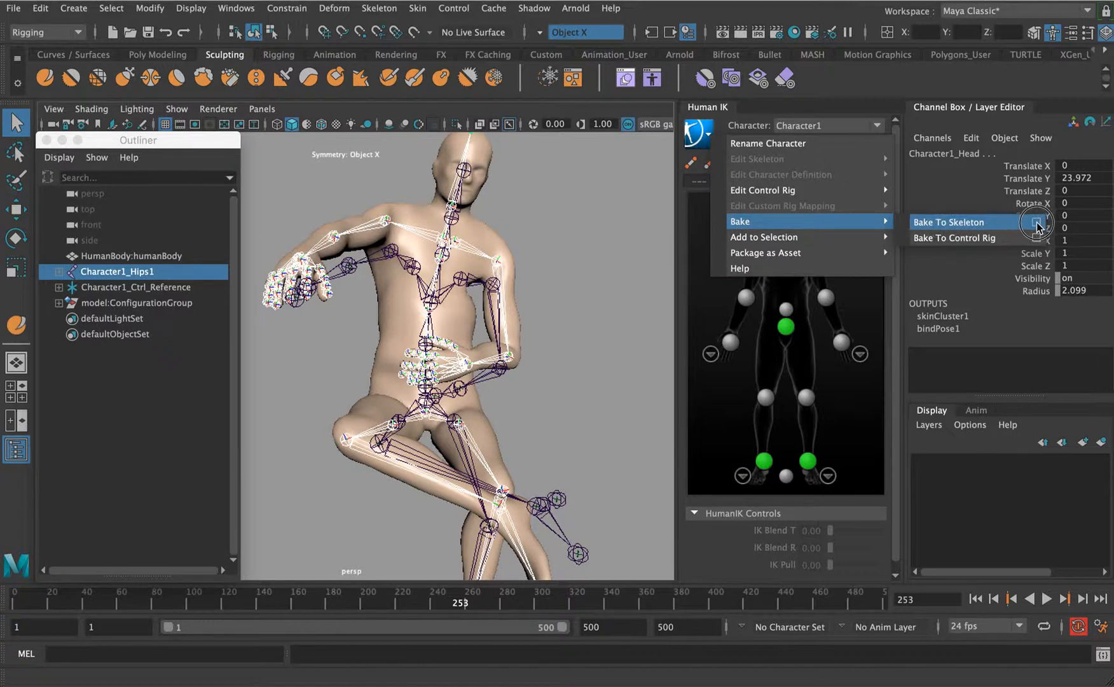
{"action": "left_click", "coordinate": [1038, 223]}
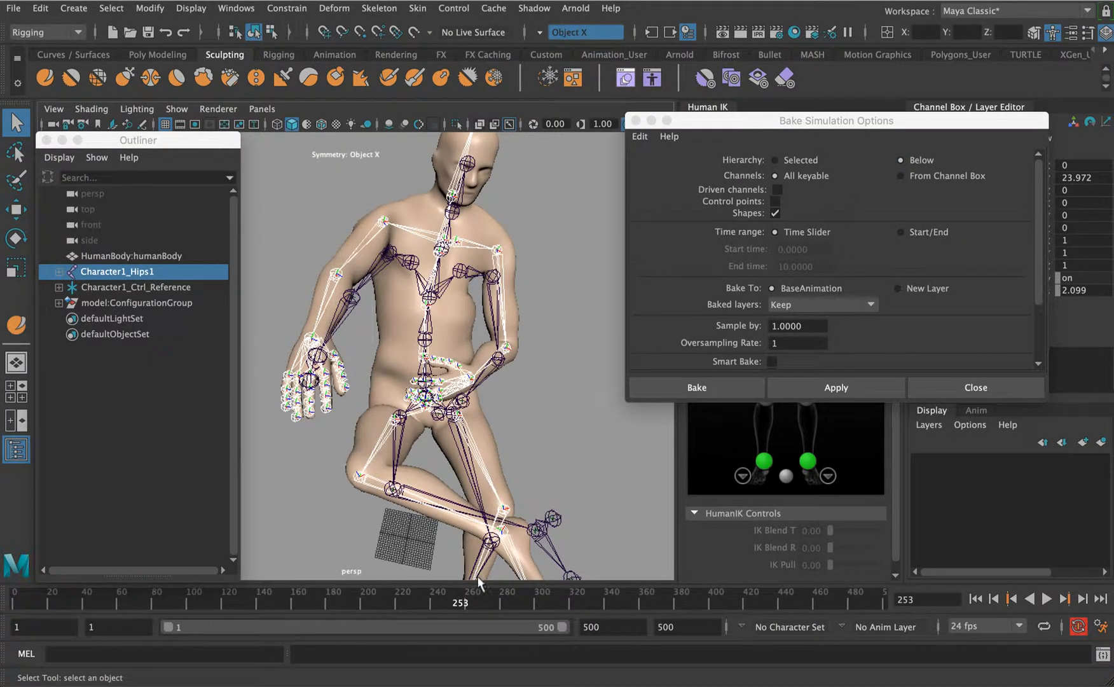
{"action": "left_click", "coordinate": [694, 387]}
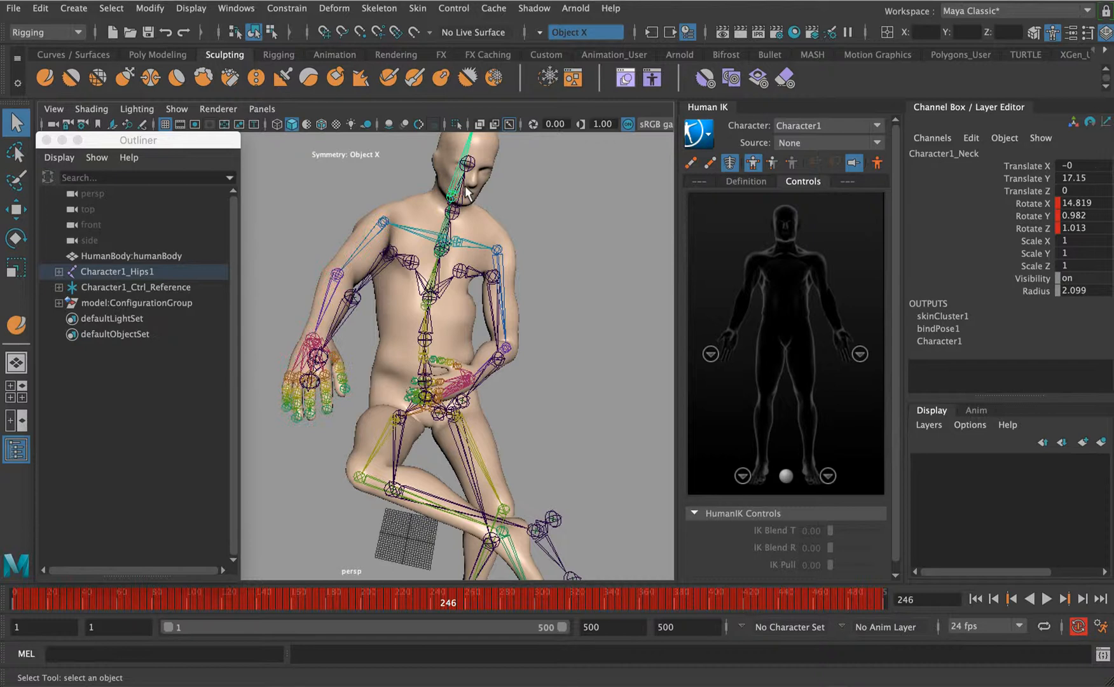
Remove the modelRN mocap.ma reference in the Reference Editor
{"action": "left_click", "coordinate": [13, 8]}
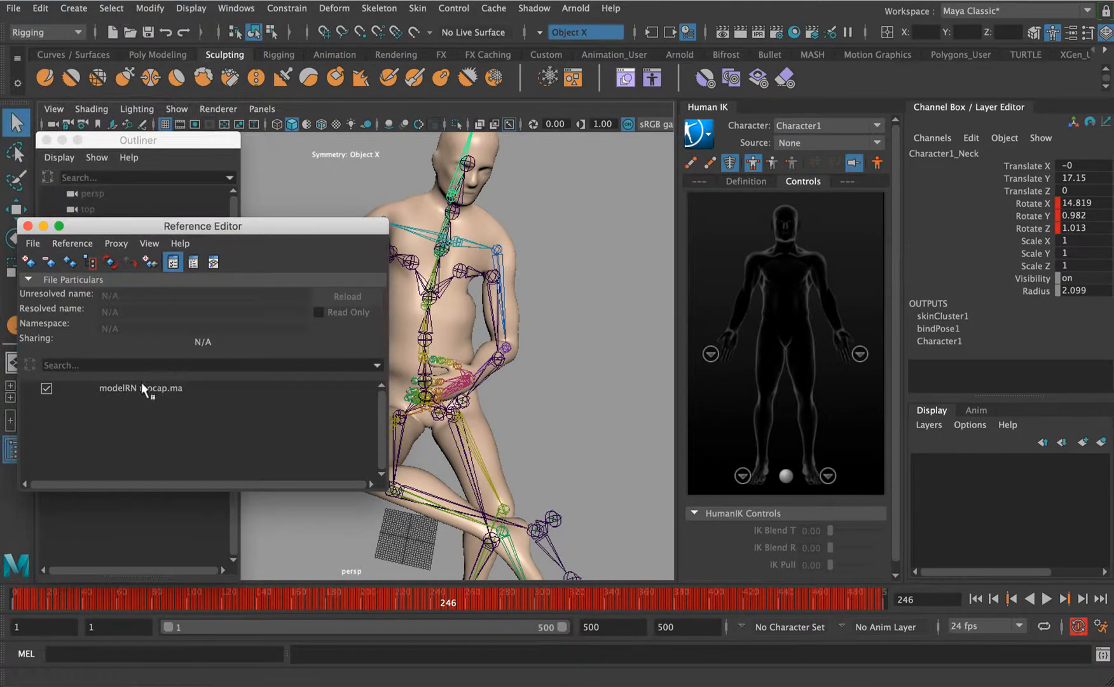
{"action": "right_click", "coordinate": [142, 389]}
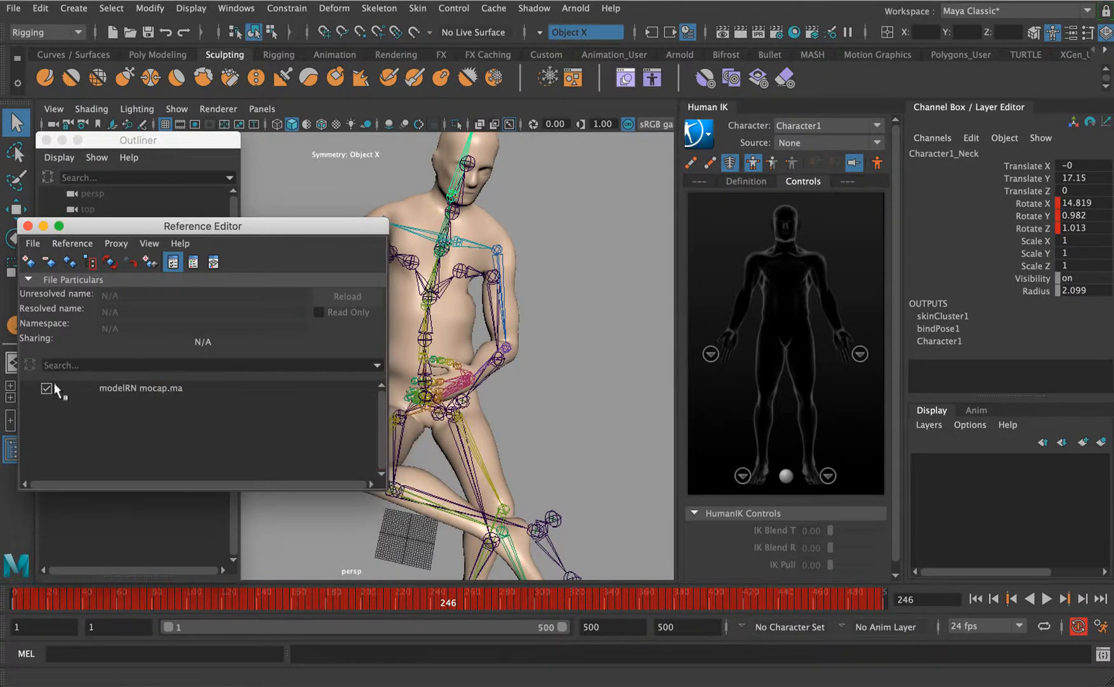
{"action": "left_click", "coordinate": [46, 388]}
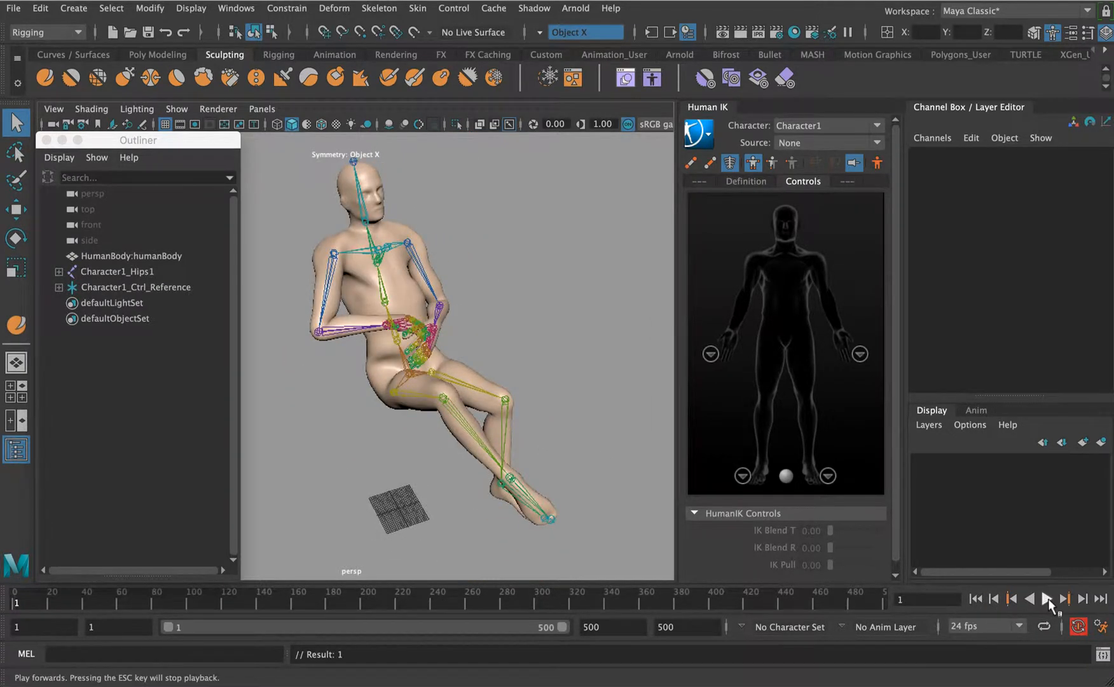
Re-pose and key Character1_Neck's rotation at frames 155, 250 and 352, then select humanBody
{"action": "left_click", "coordinate": [1046, 602]}
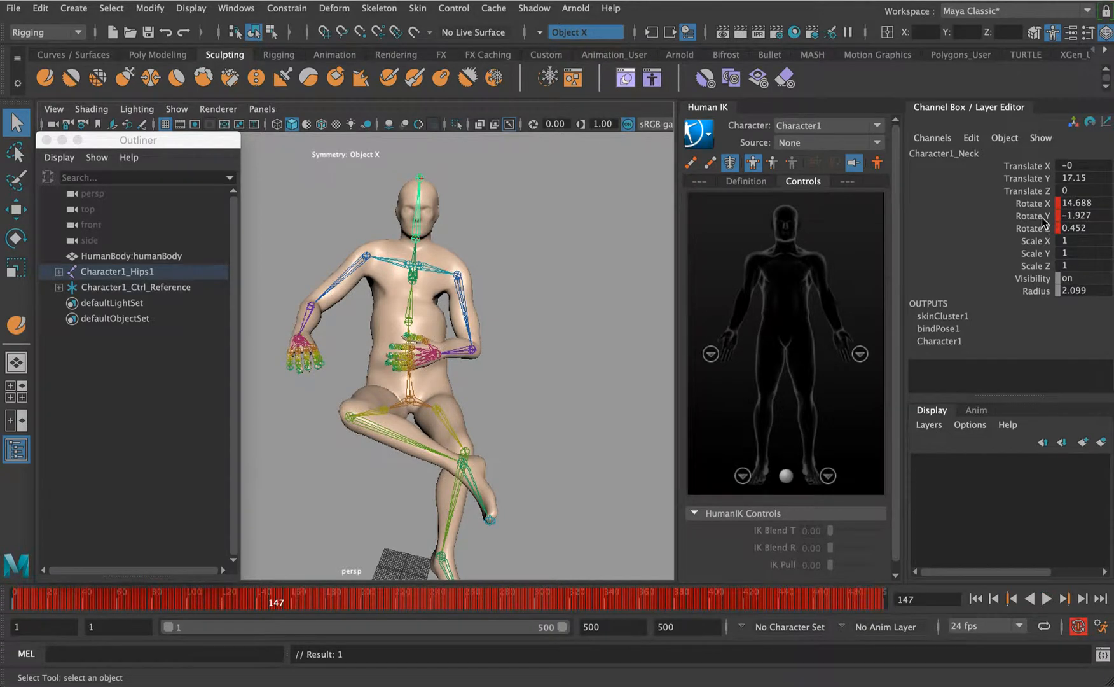
{"action": "right_click", "coordinate": [1025, 204]}
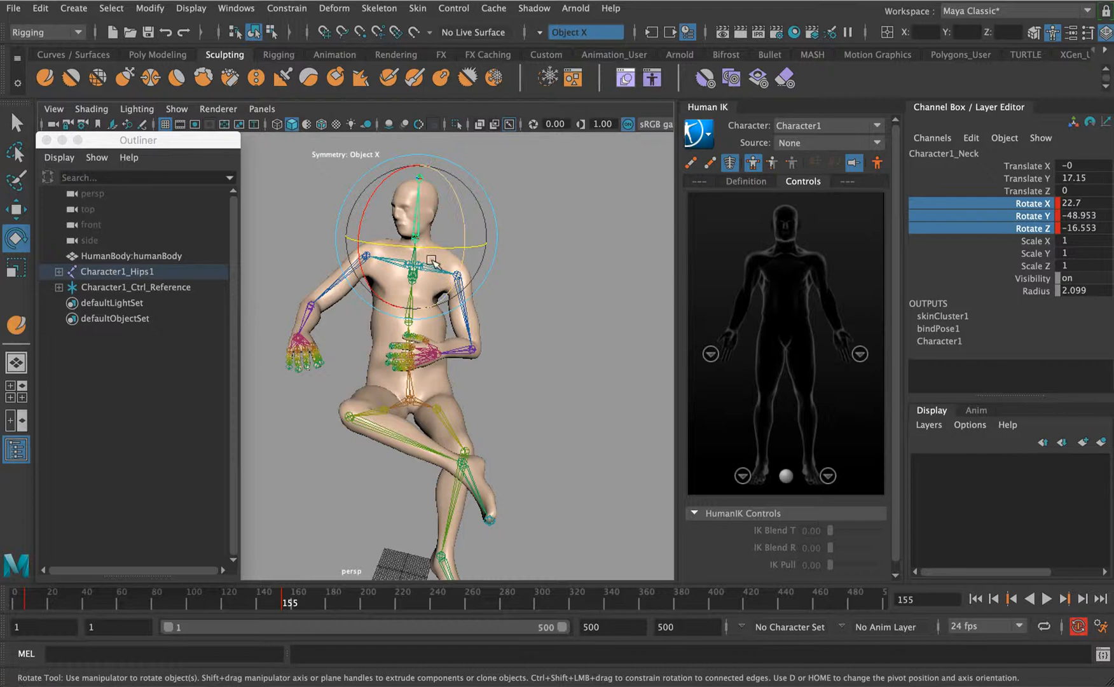
{"action": "left_click_drag", "start_coordinate": [288, 601], "coordinate": [163, 601]}
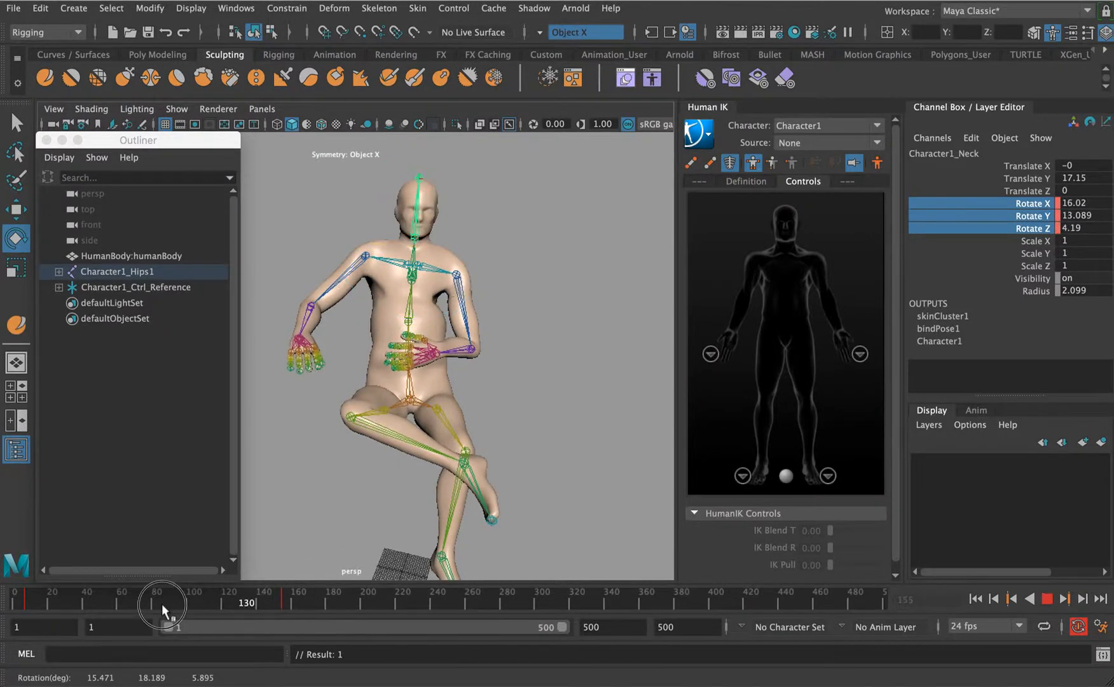
{"action": "left_click_drag", "start_coordinate": [162, 598], "coordinate": [452, 599]}
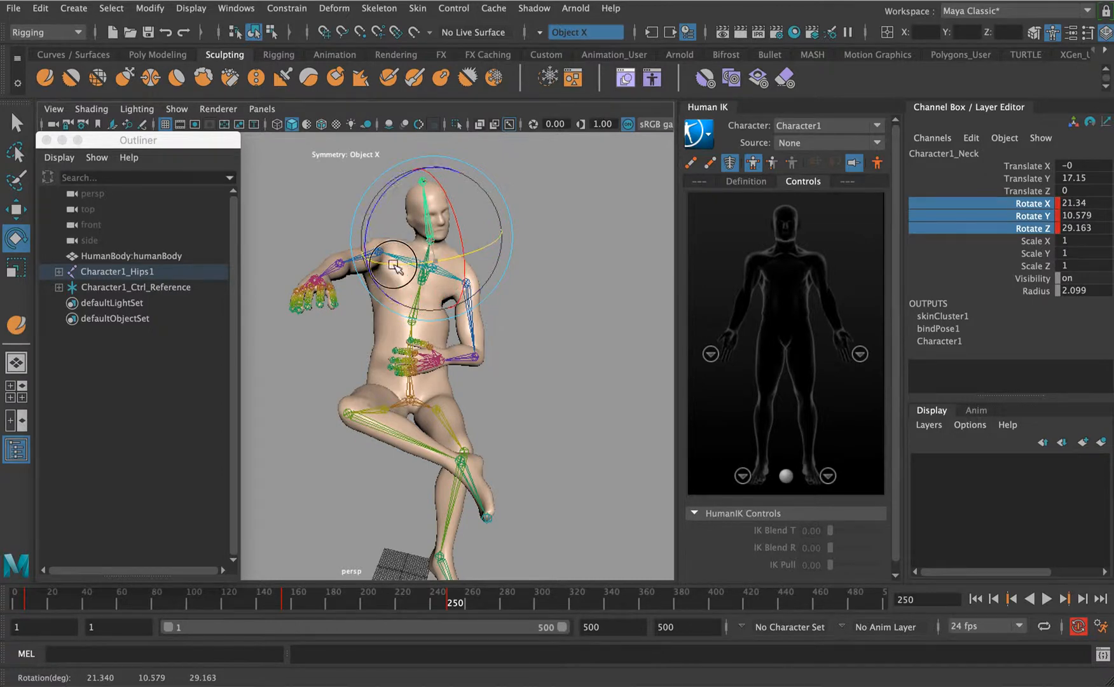
{"action": "left_click_drag", "start_coordinate": [391, 267], "coordinate": [448, 237]}
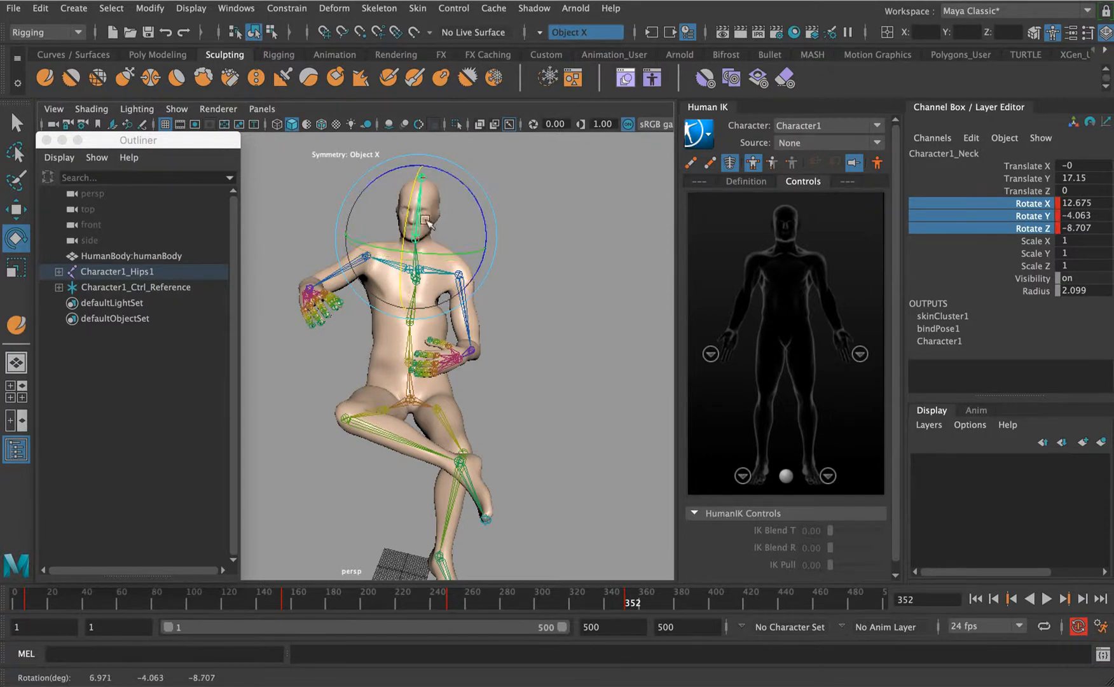
{"action": "left_click_drag", "start_coordinate": [426, 220], "coordinate": [472, 196]}
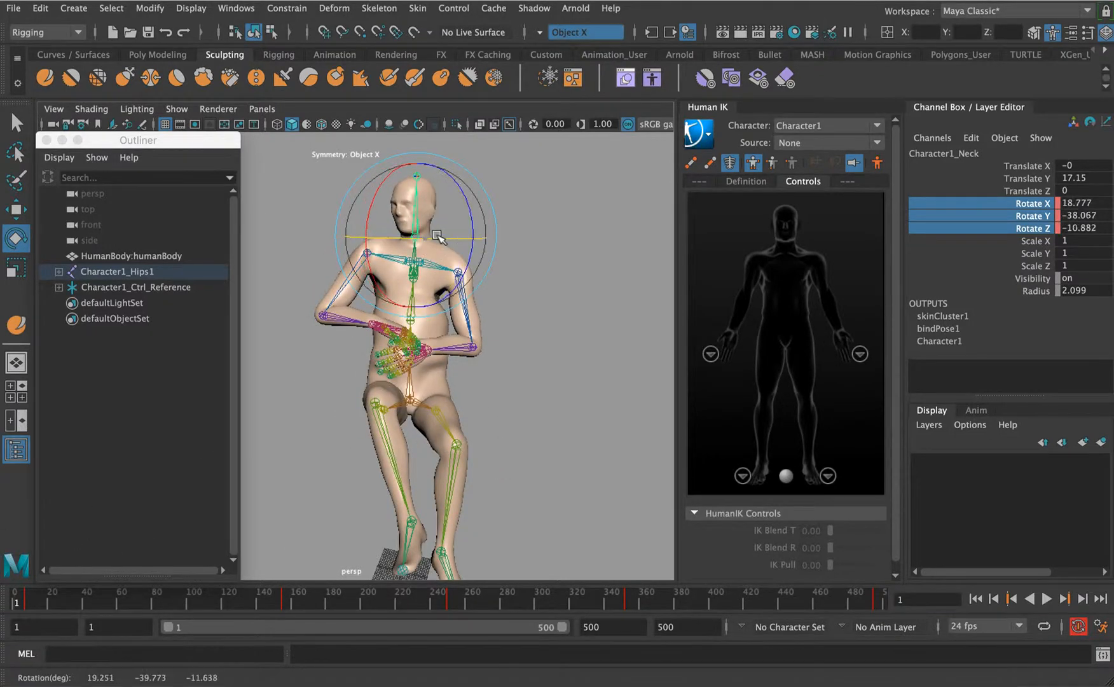
{"action": "left_click", "coordinate": [130, 255]}
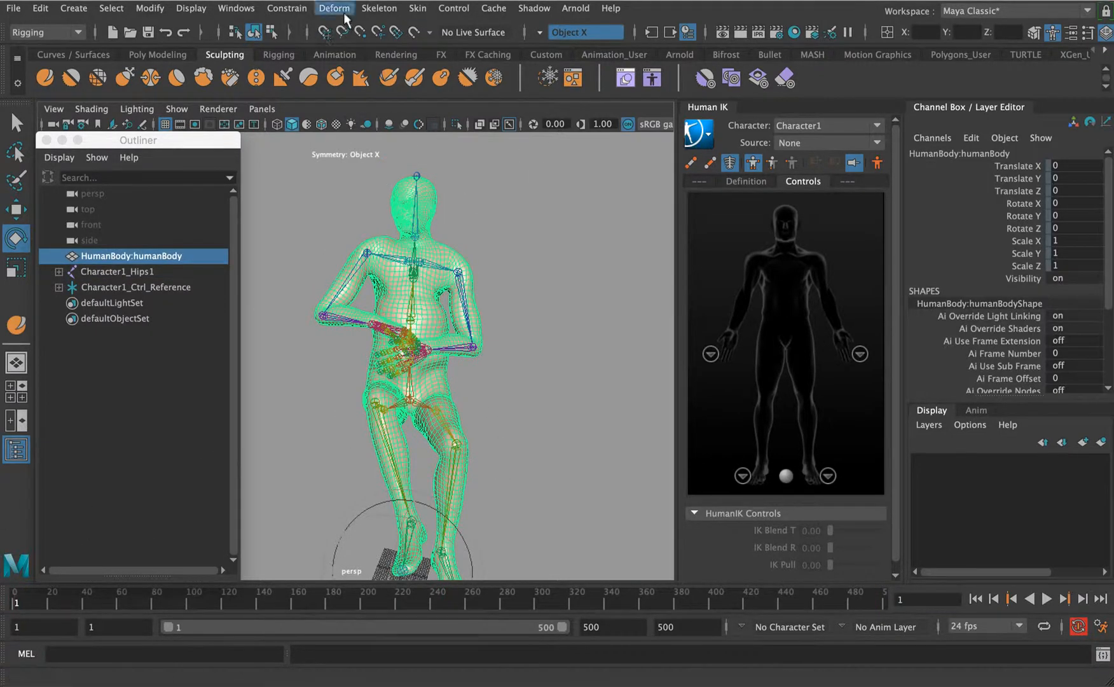
Paint Smooth skin weights with the head joint influence around humanBody's head and neck
{"action": "left_click", "coordinate": [417, 7]}
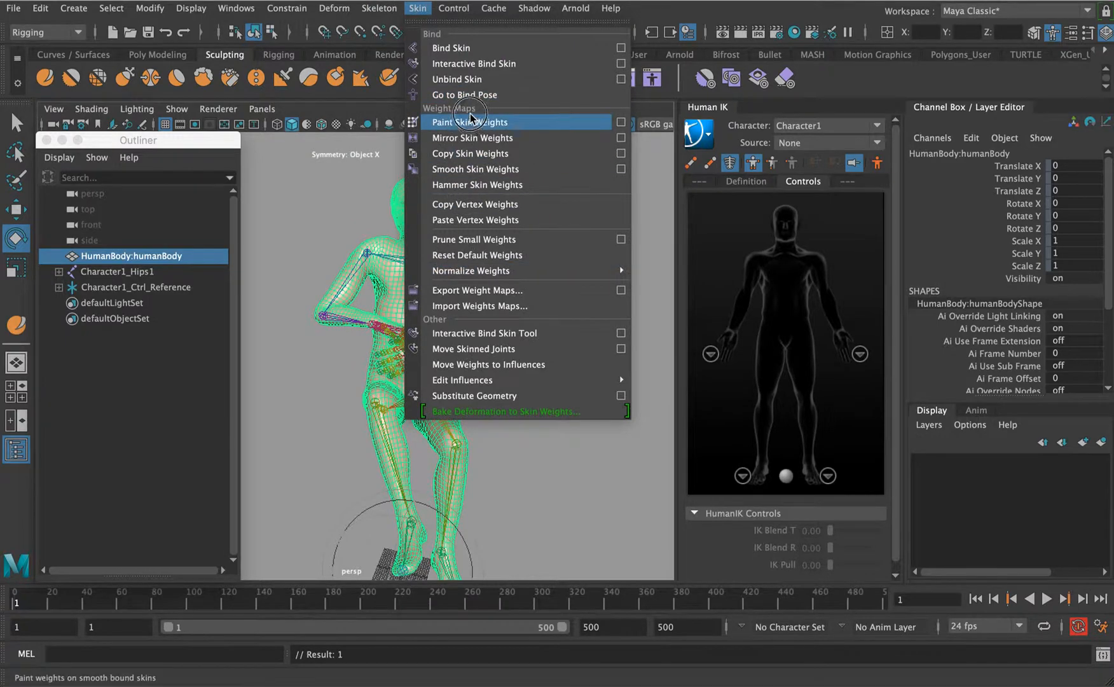
{"action": "left_click", "coordinate": [473, 122]}
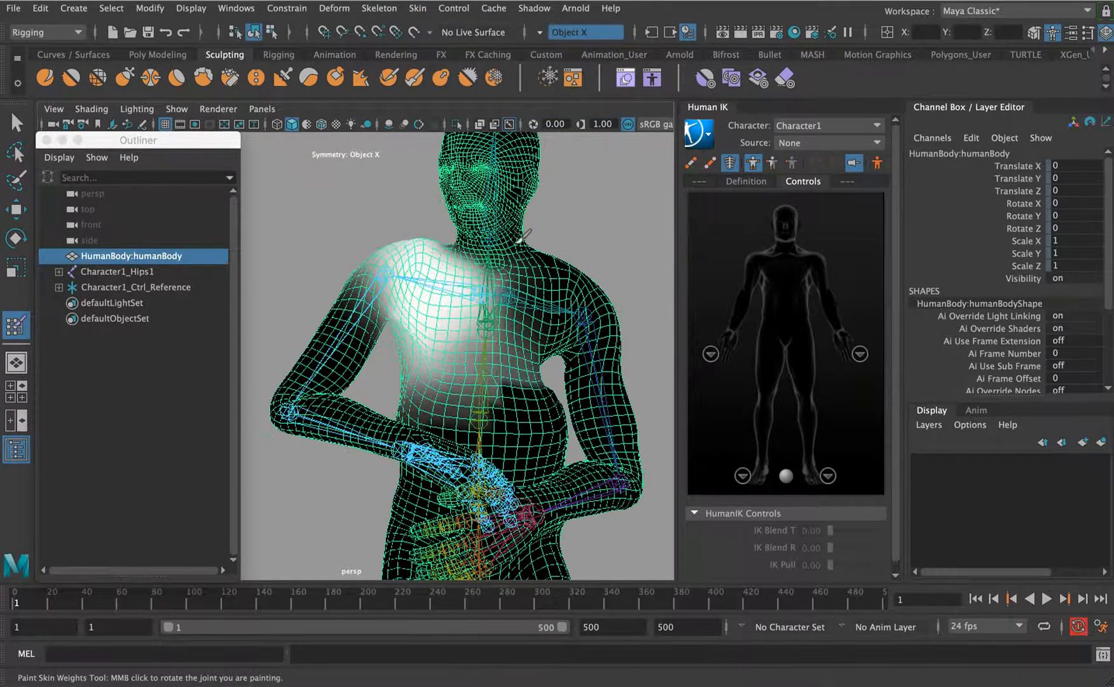
{"action": "right_click", "coordinate": [489, 169]}
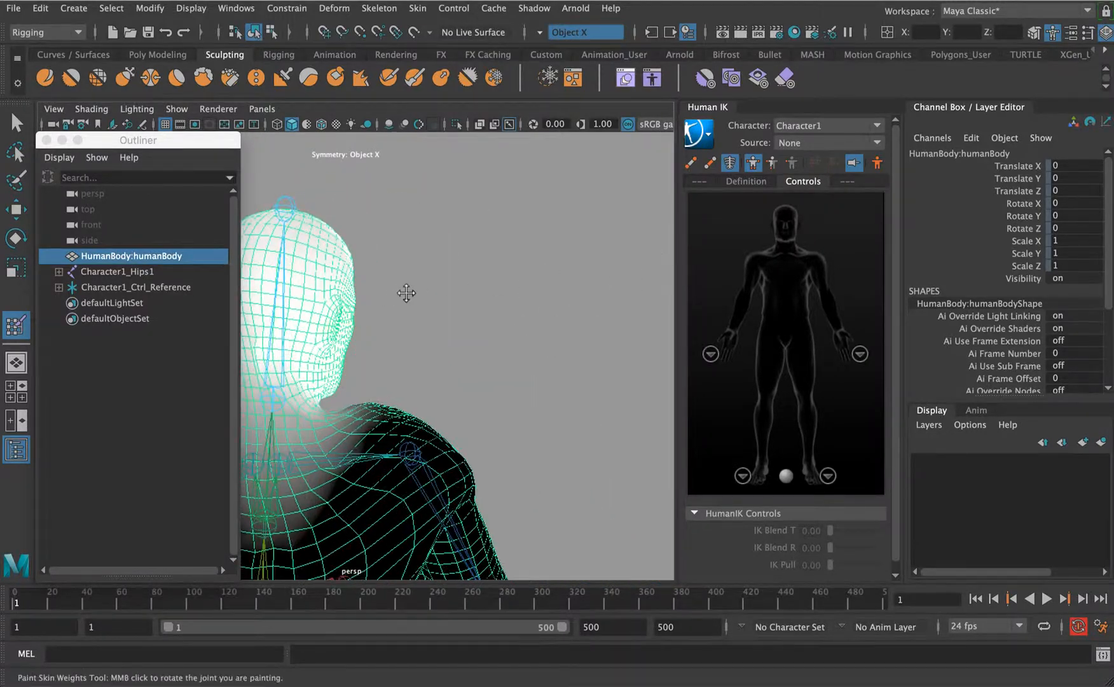
{"action": "left_click_drag", "start_coordinate": [407, 293], "coordinate": [568, 281]}
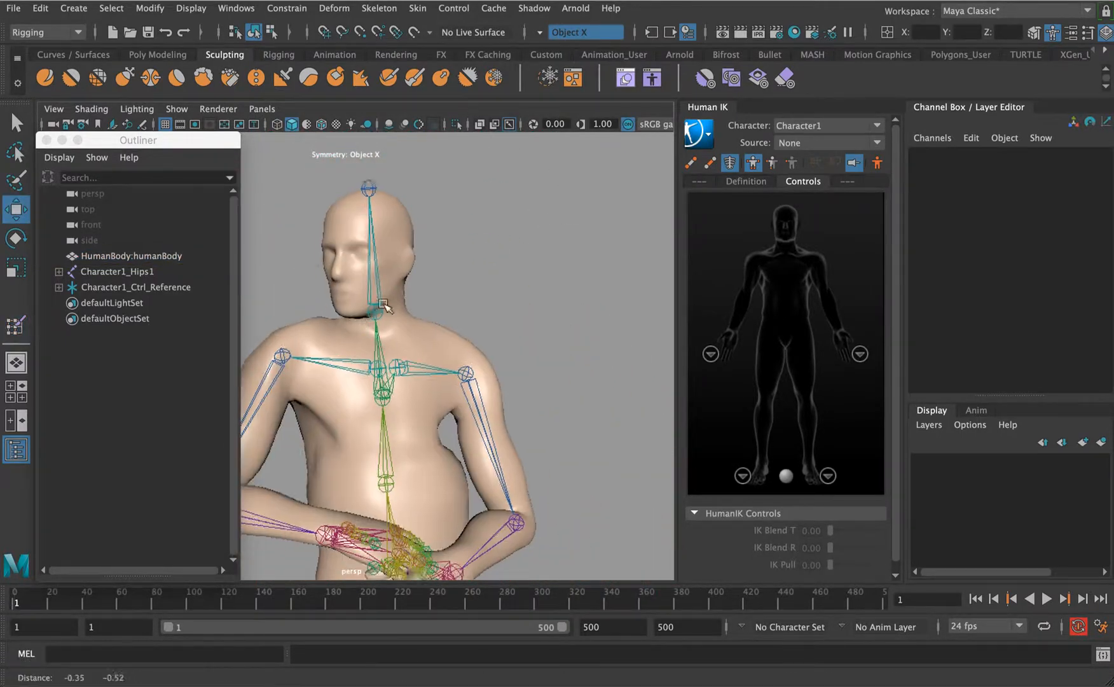
Play back the reworked take to frame 286 and open the Reference Editor
{"action": "left_click", "coordinate": [975, 598]}
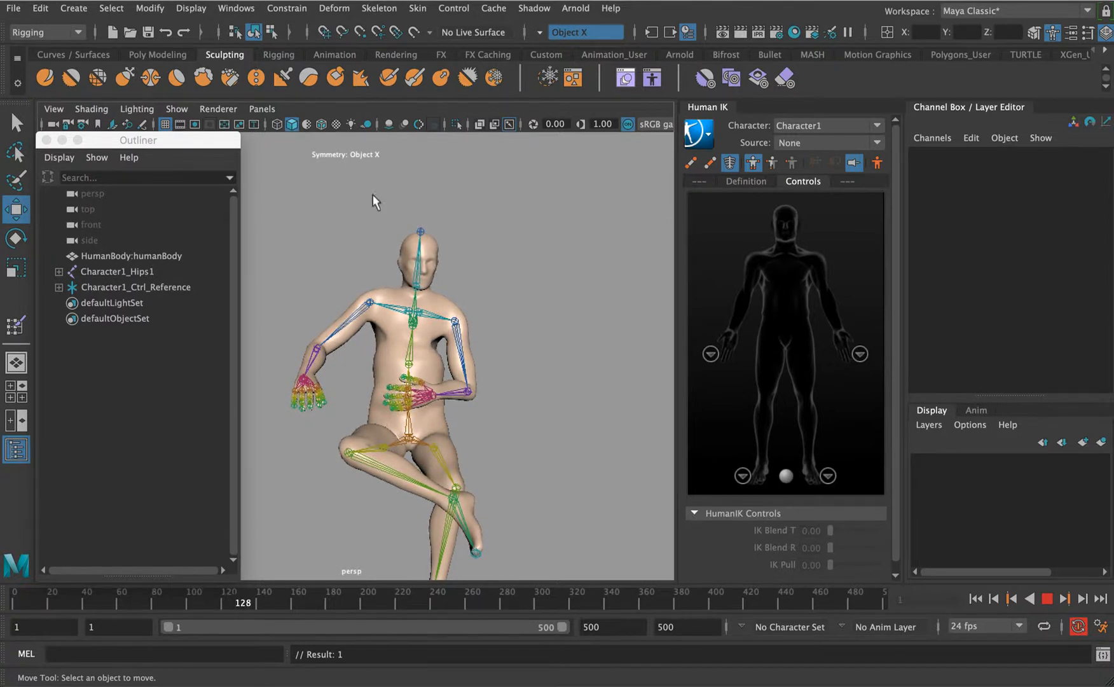
{"action": "left_click", "coordinate": [323, 602]}
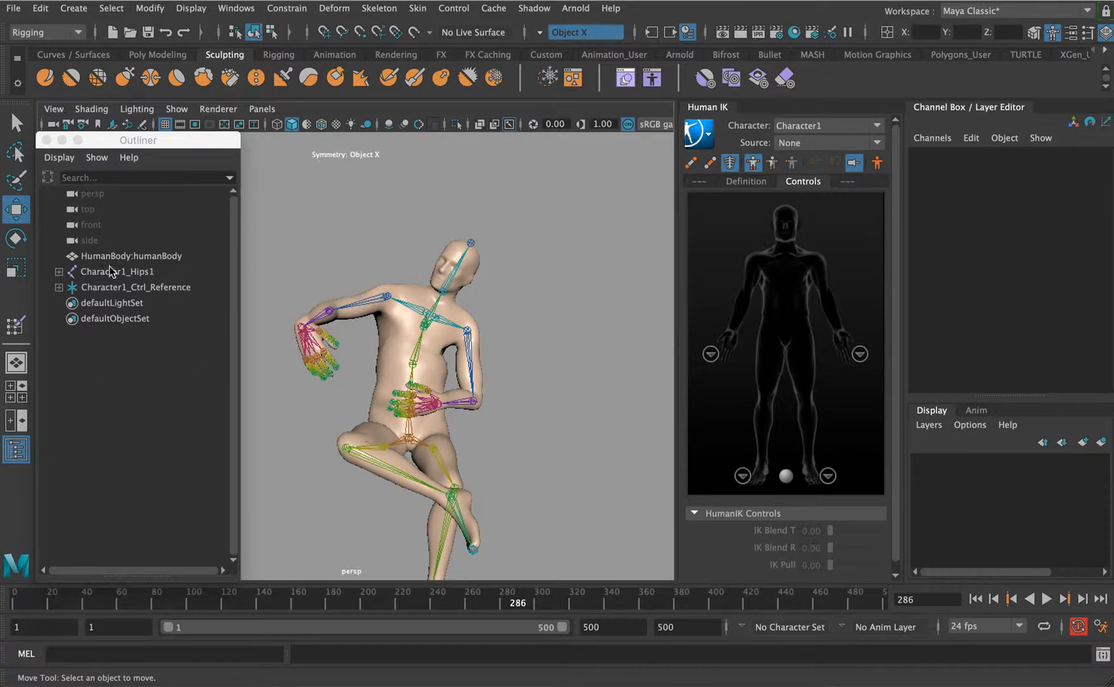
{"action": "left_click", "coordinate": [12, 8]}
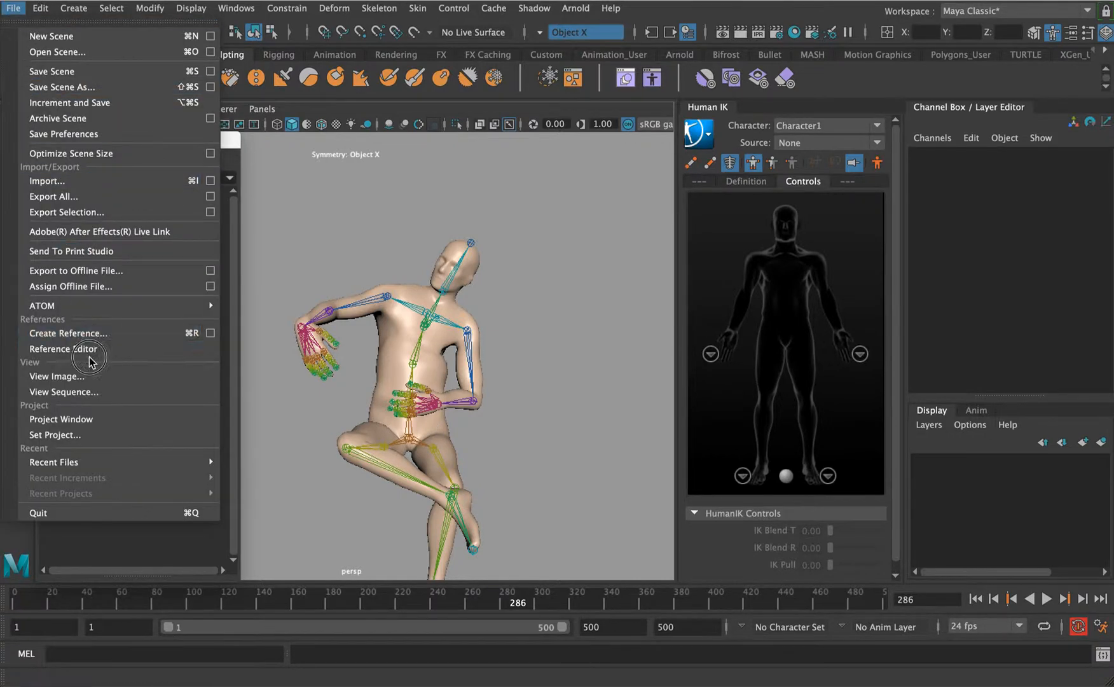
{"action": "left_click", "coordinate": [67, 348]}
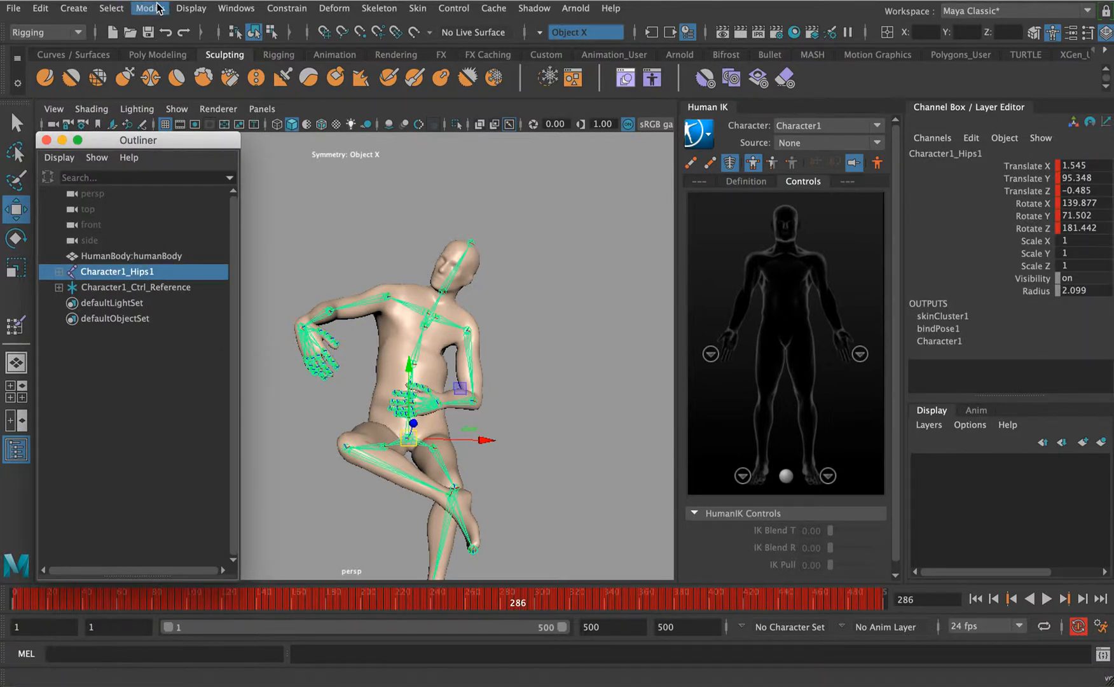
Run Bake To Control Rig so Character1's skeleton keys move onto its HumanIK control rig
{"action": "left_click", "coordinate": [111, 7]}
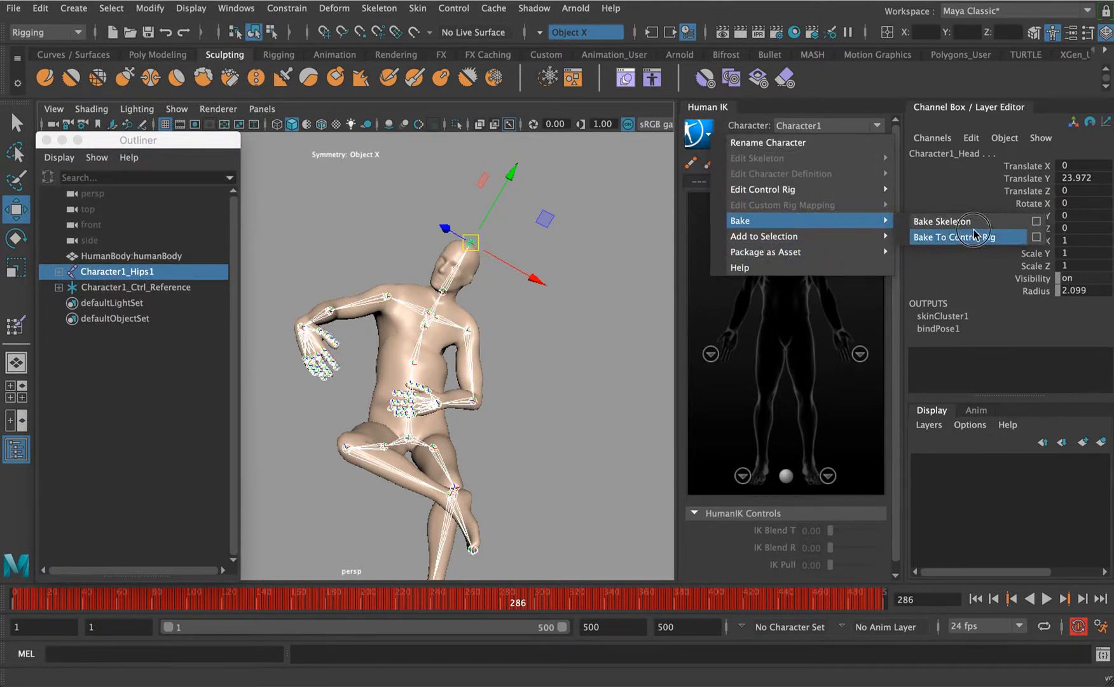
{"action": "left_click", "coordinate": [968, 237]}
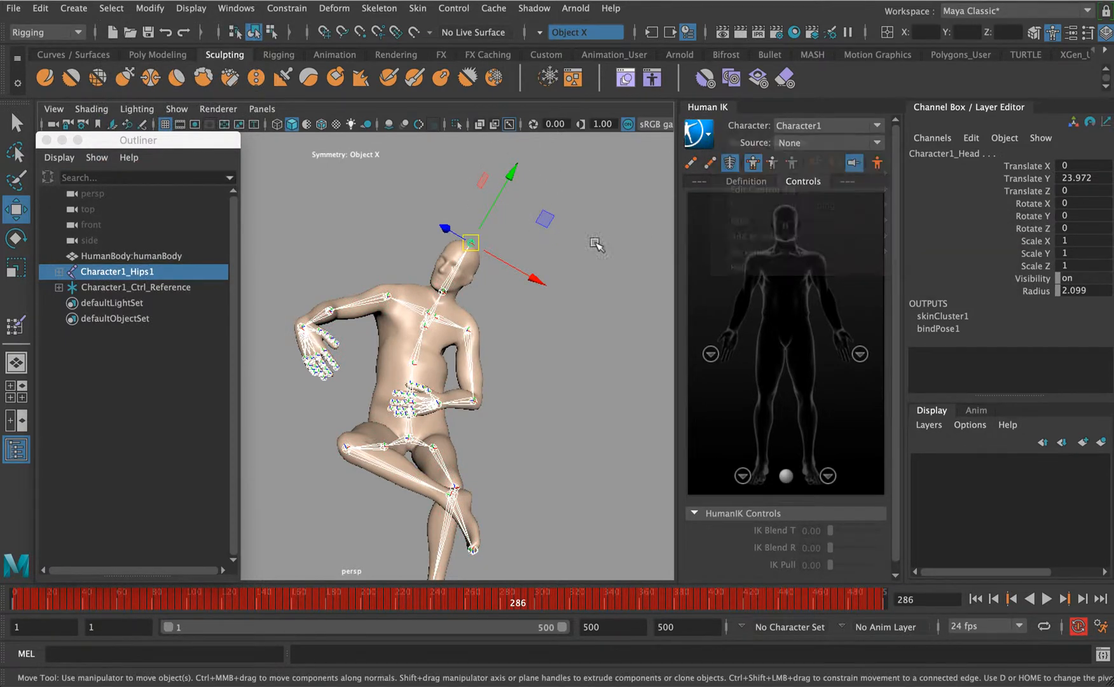